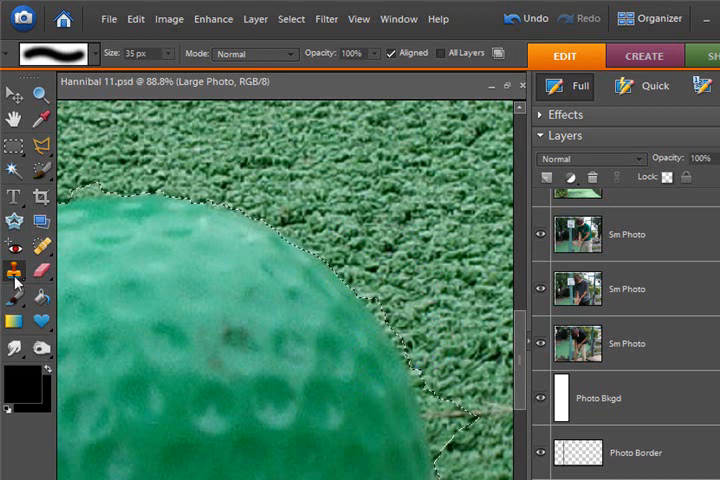
mouse_move(32, 248)
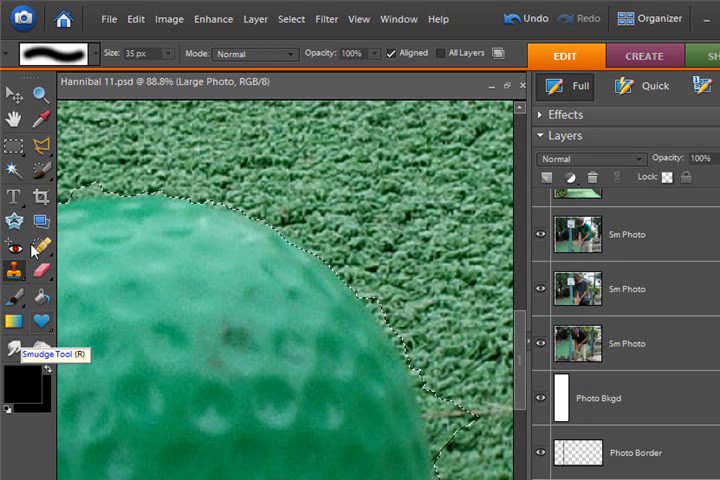
- Choose the Selection Brush tool from the toolbox to paint selections
click(40, 176)
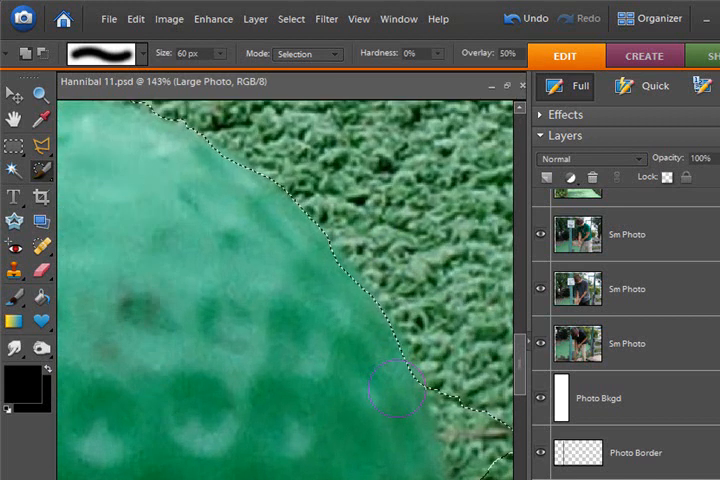
mouse_move(320, 280)
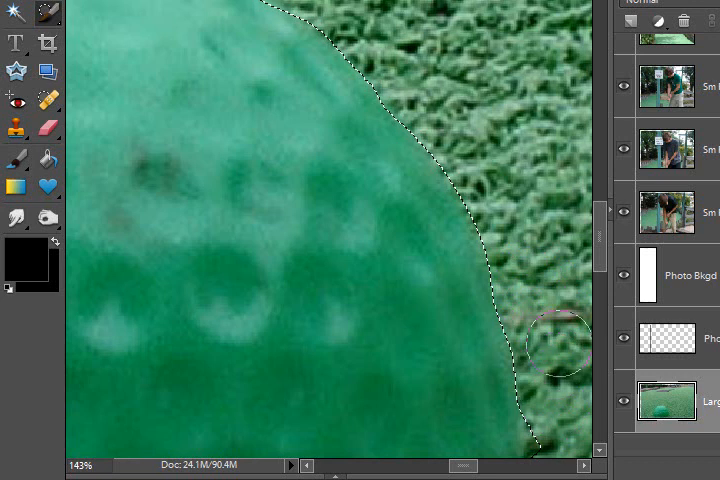
mouse_move(446, 52)
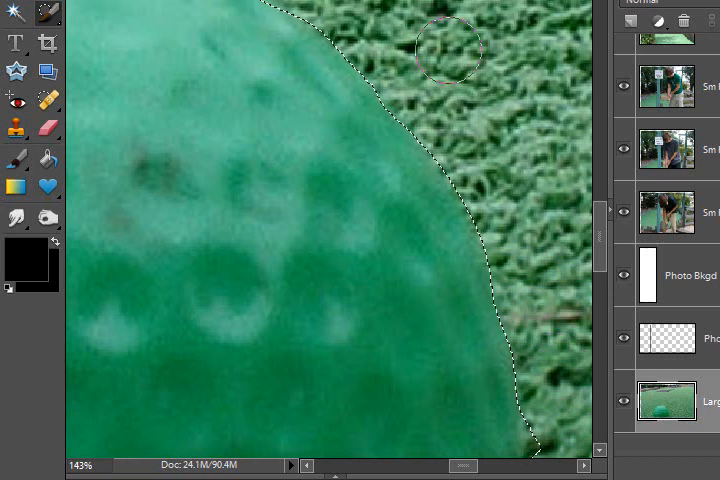
- Set the Selection Brush to 60 px in Selection mode for edge refinement
click(444, 64)
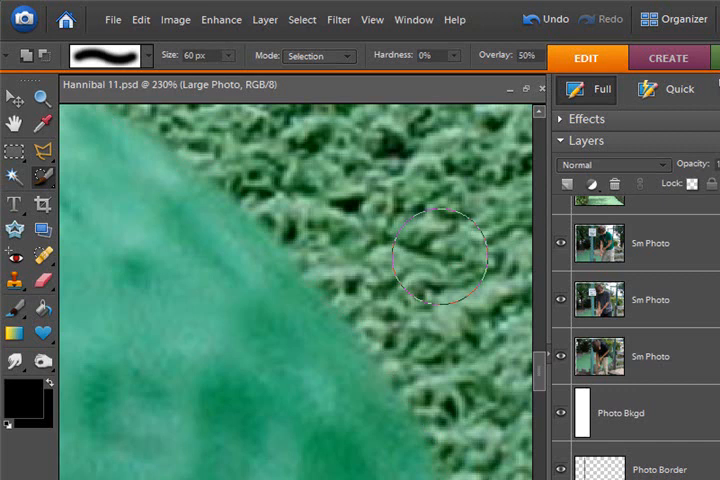
mouse_move(424, 350)
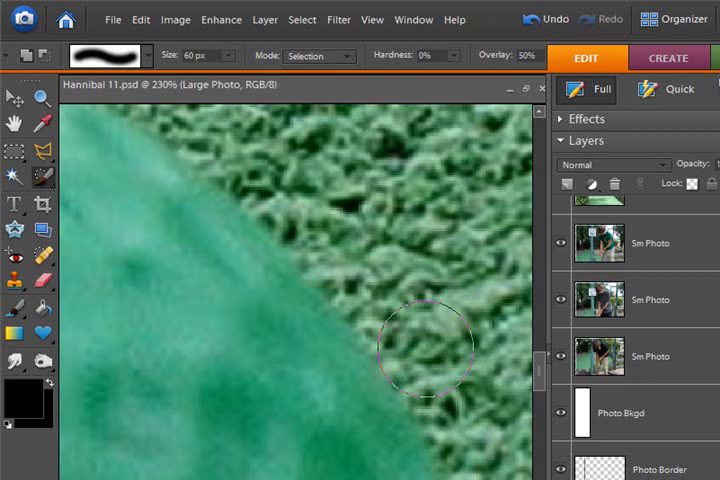
mouse_move(424, 348)
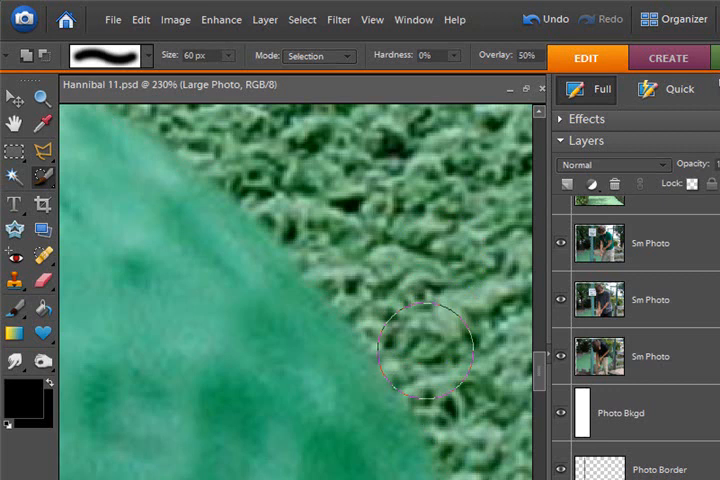
mouse_move(390, 296)
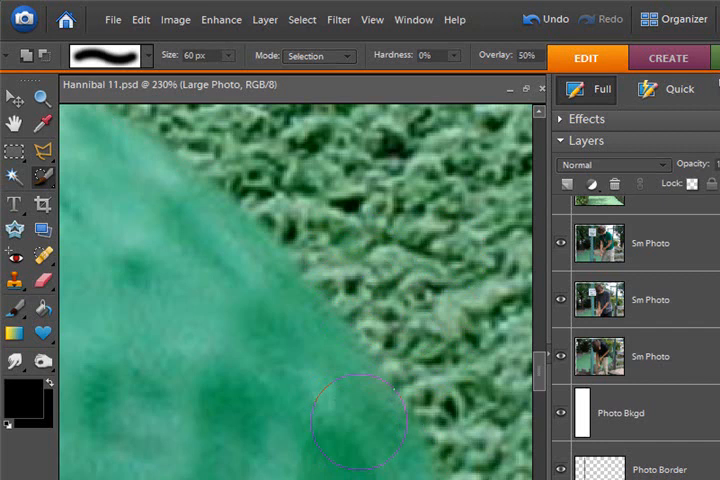
mouse_move(280, 320)
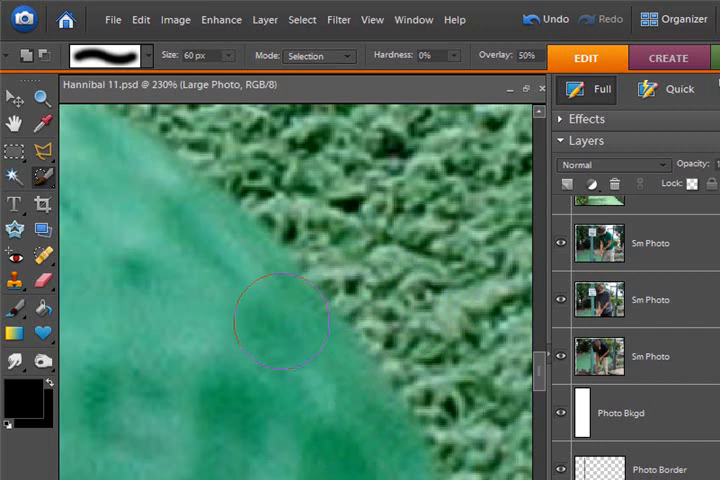
mouse_move(218, 304)
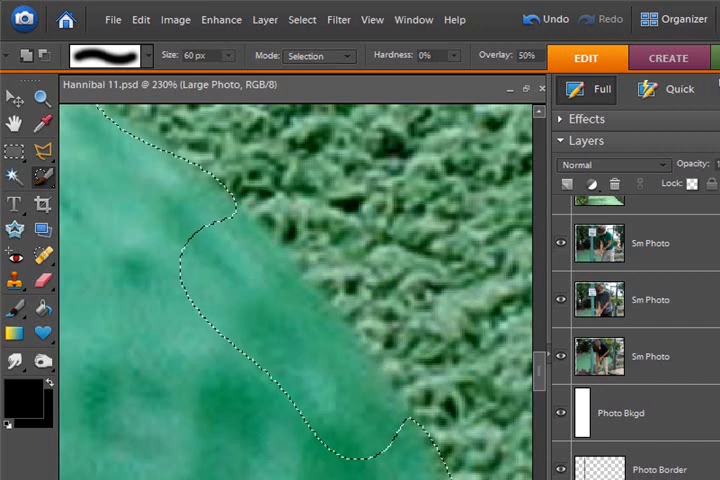
mouse_move(224, 396)
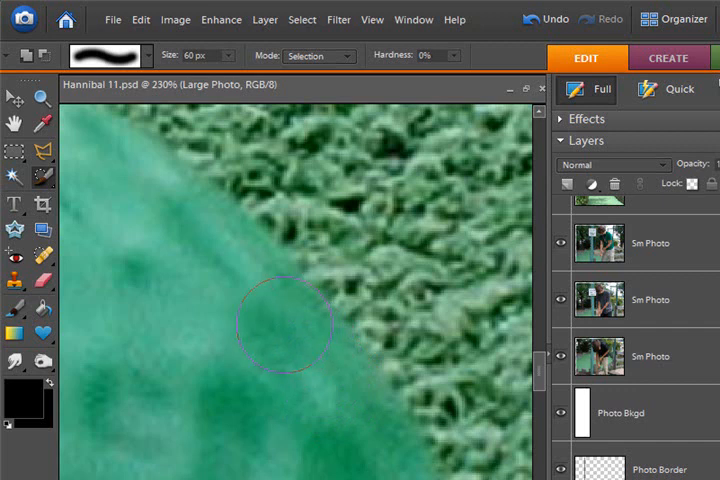
mouse_move(176, 224)
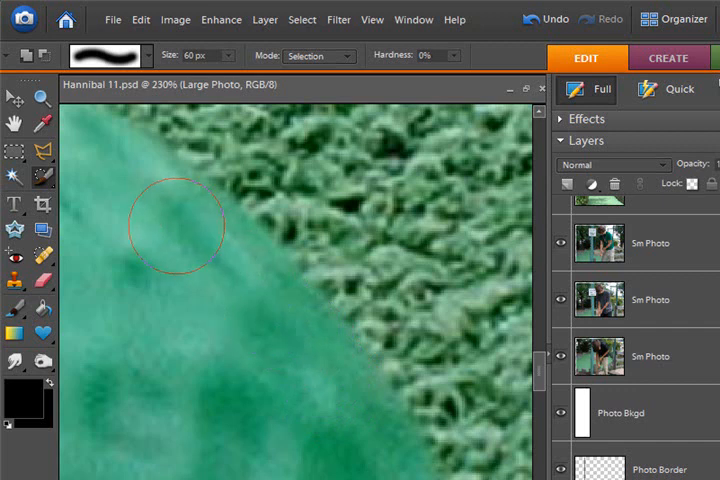
mouse_move(262, 174)
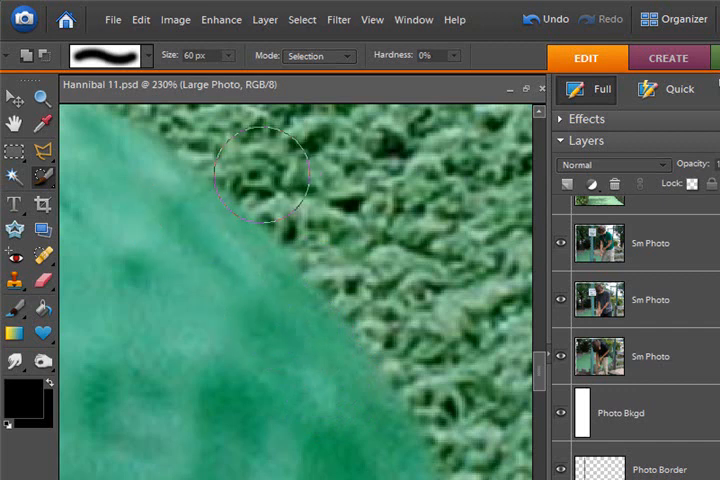
mouse_move(356, 256)
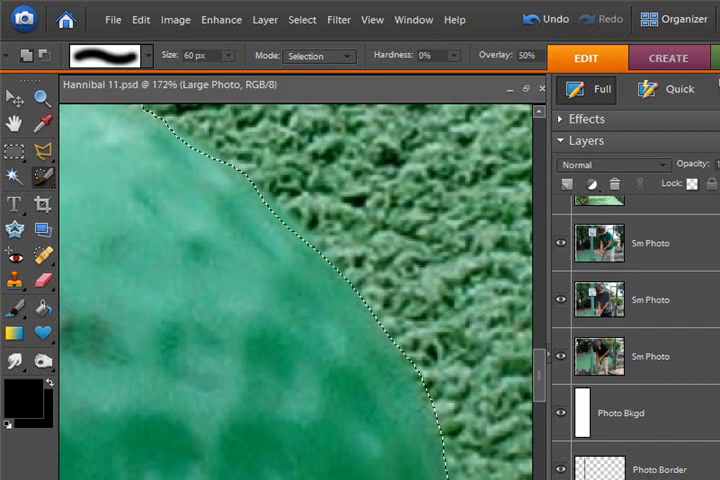
mouse_move(244, 222)
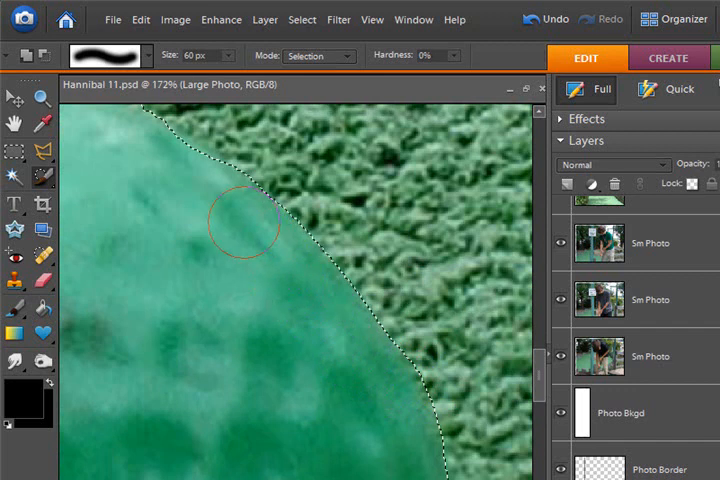